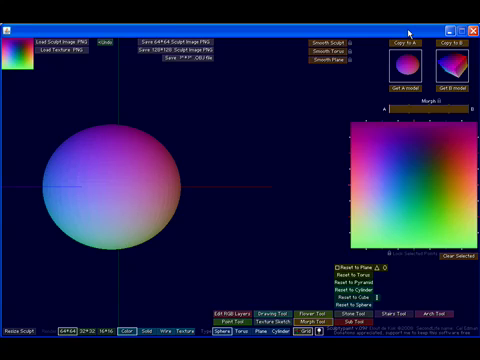
mouse_move(312, 192)
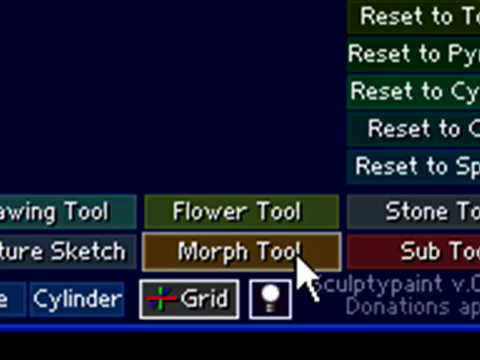
mouse_move(304, 280)
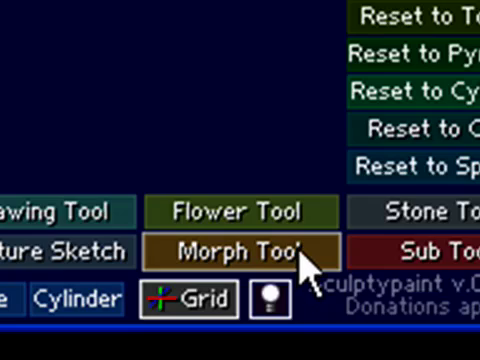
- Lower the preview sphere to 16x16 render resolution, view its facets, then return to 64x64
left_click(254, 248)
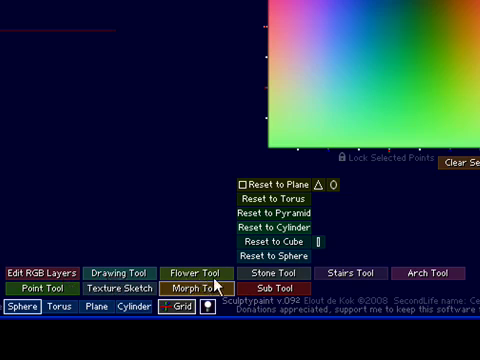
mouse_move(456, 302)
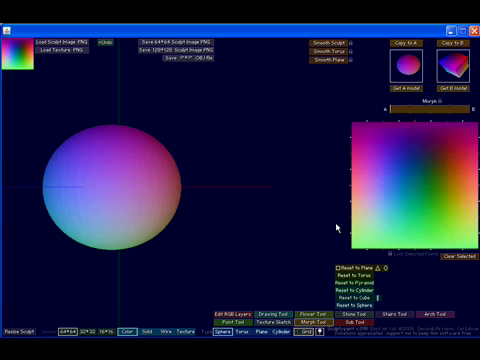
mouse_move(338, 228)
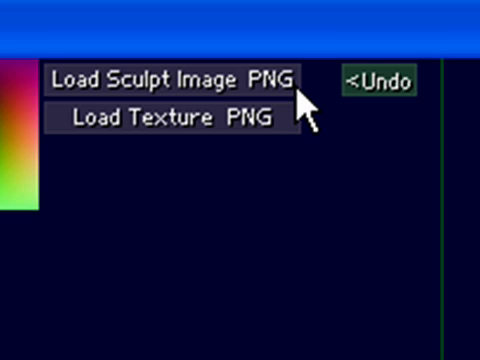
mouse_move(296, 114)
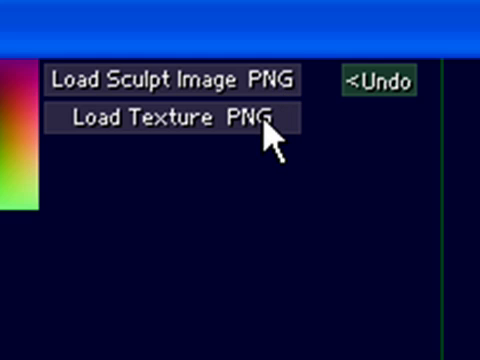
mouse_move(278, 232)
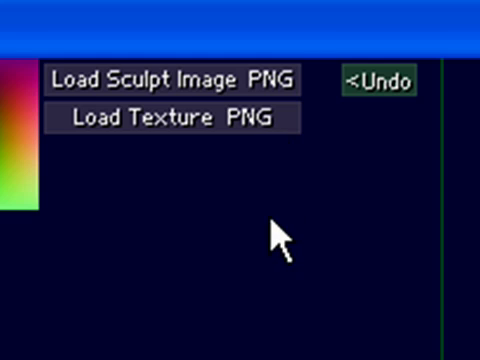
mouse_move(230, 104)
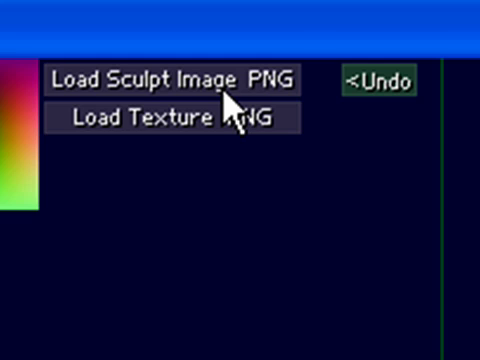
mouse_move(160, 144)
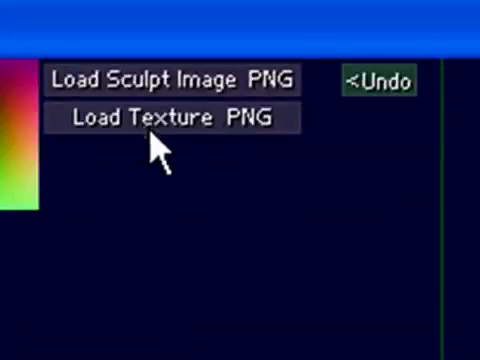
mouse_move(250, 160)
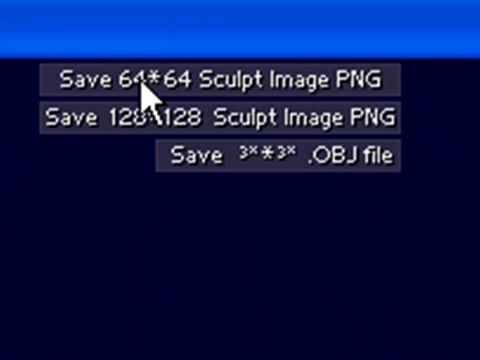
mouse_move(150, 118)
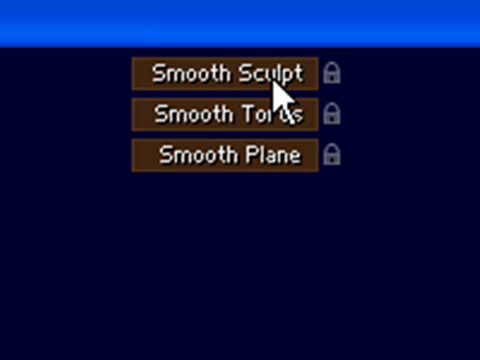
mouse_move(284, 156)
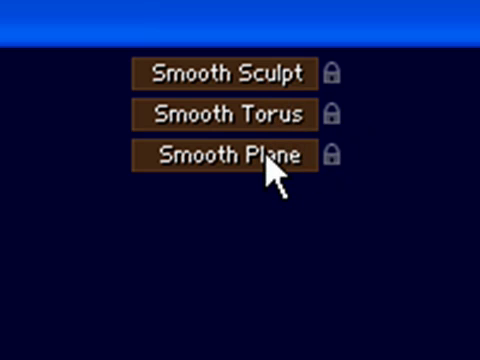
left_click(234, 156)
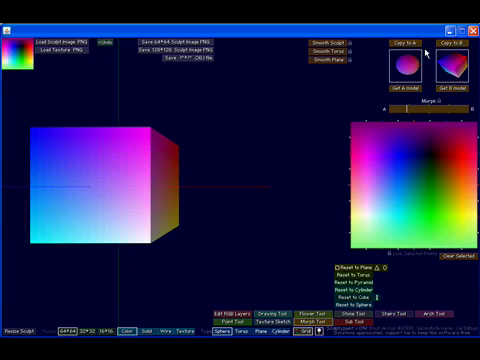
mouse_move(162, 156)
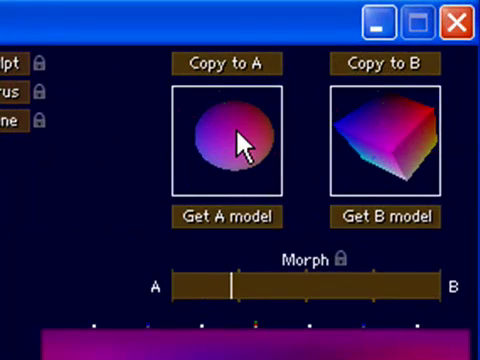
mouse_move(246, 144)
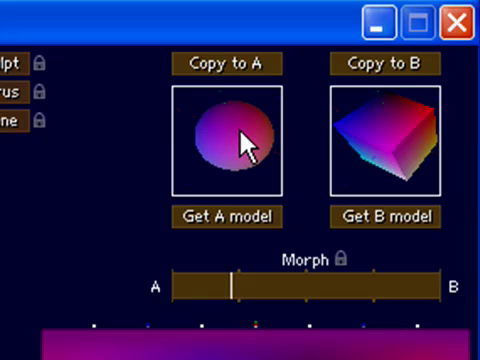
mouse_move(256, 128)
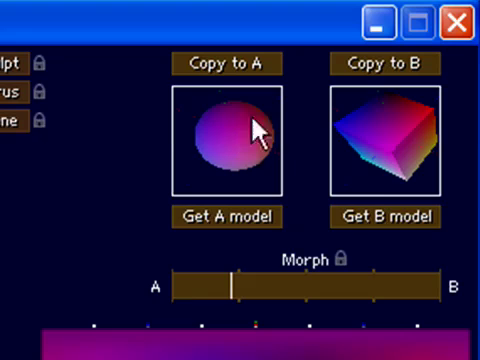
mouse_move(288, 298)
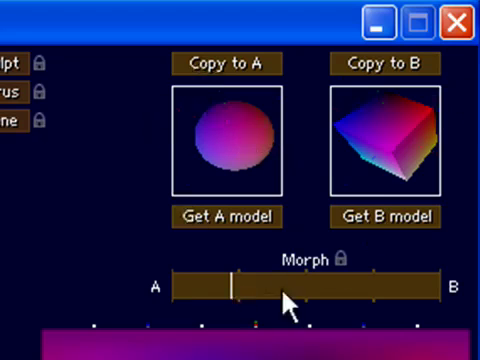
left_click_drag(236, 288, 284, 288)
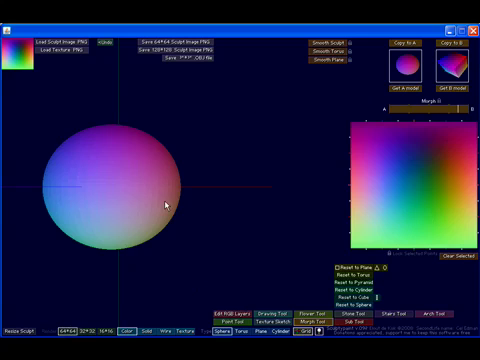
mouse_move(32, 324)
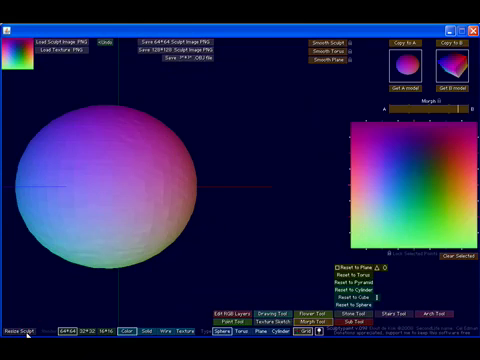
mouse_move(172, 178)
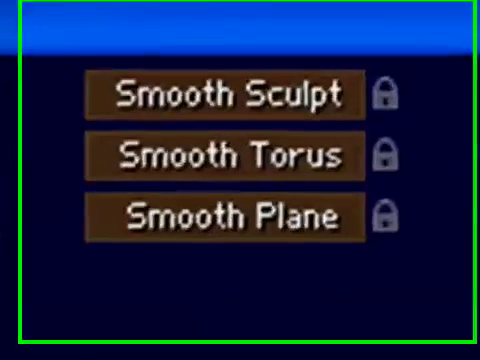
left_click(224, 94)
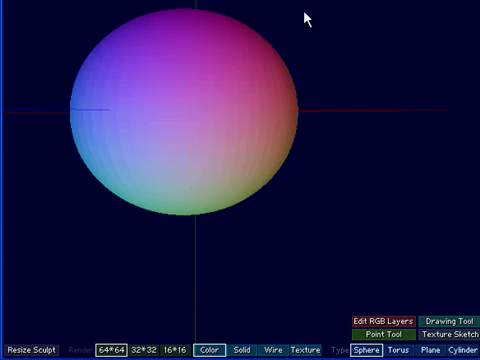
mouse_move(136, 188)
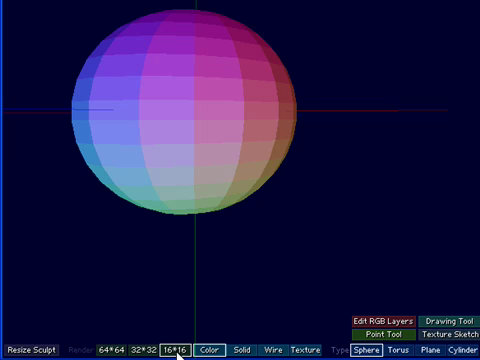
mouse_move(148, 252)
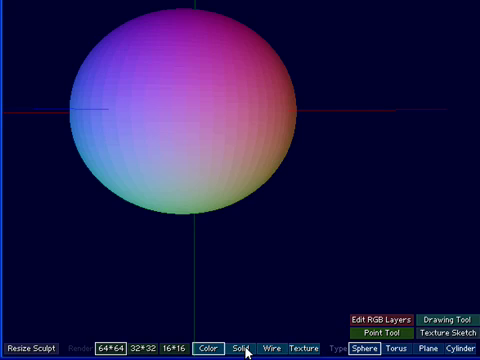
- Switch the display mode to Solid so the sphere renders plain white
left_click(240, 320)
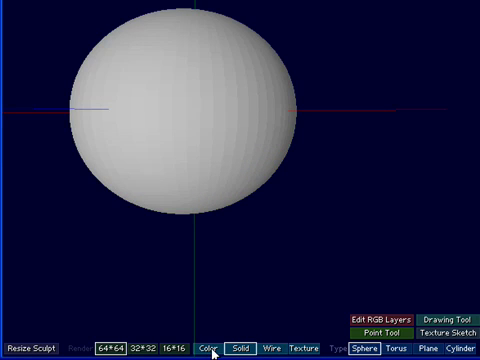
left_click(208, 348)
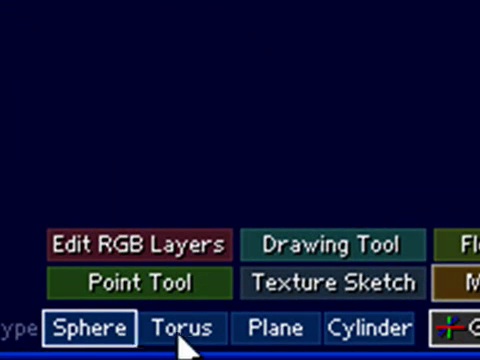
mouse_move(190, 340)
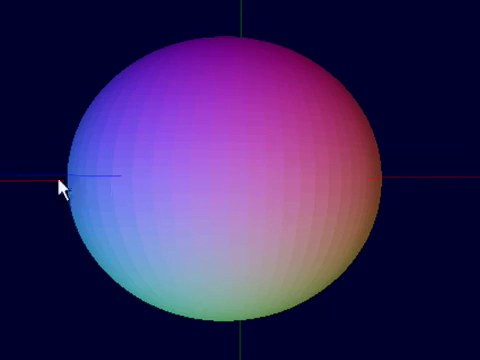
mouse_move(464, 192)
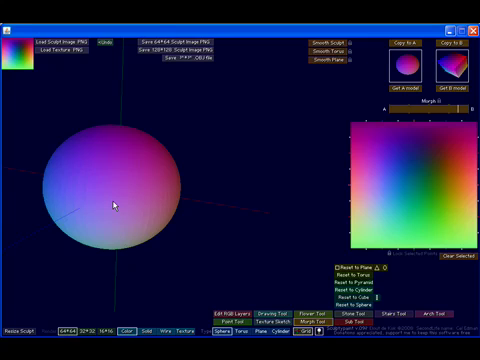
mouse_move(140, 290)
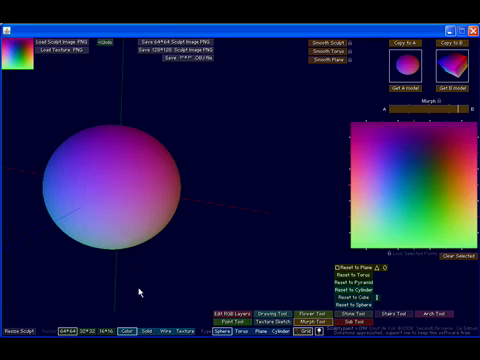